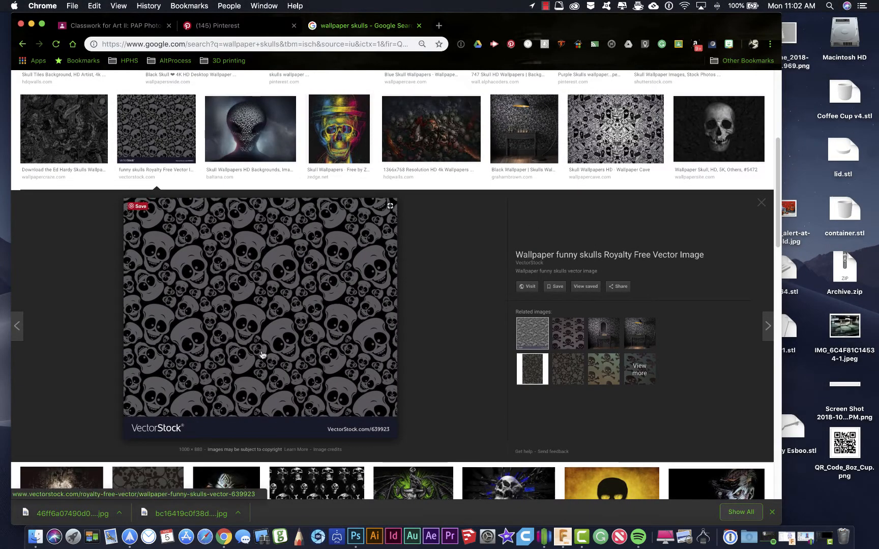
pyautogui.moveTo(286, 352)
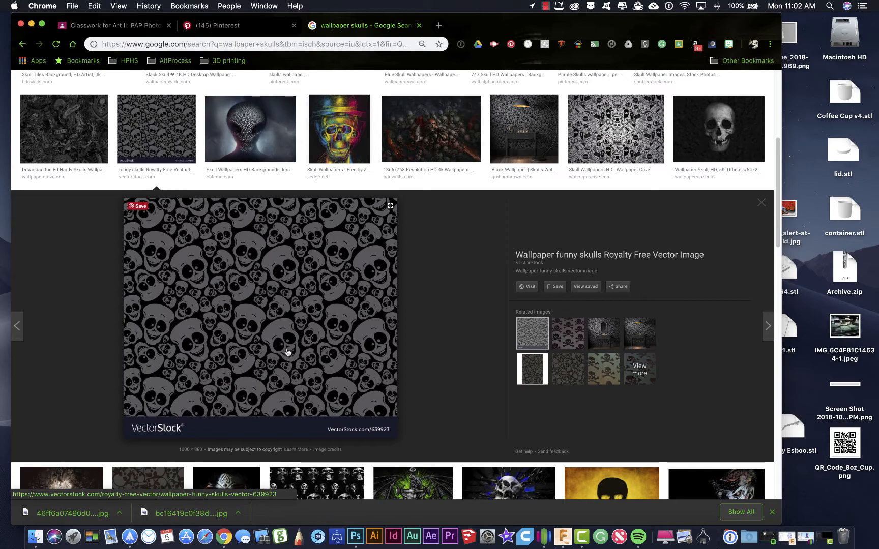
# Step: Copy the funny skulls wallpaper image from the Google image search preview
pyautogui.scroll(-3)
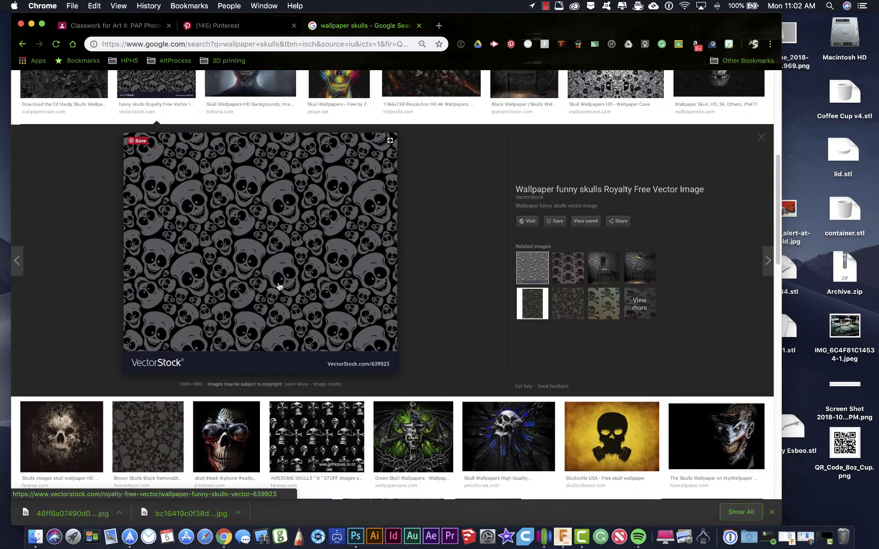
pyautogui.rightClick(279, 287)
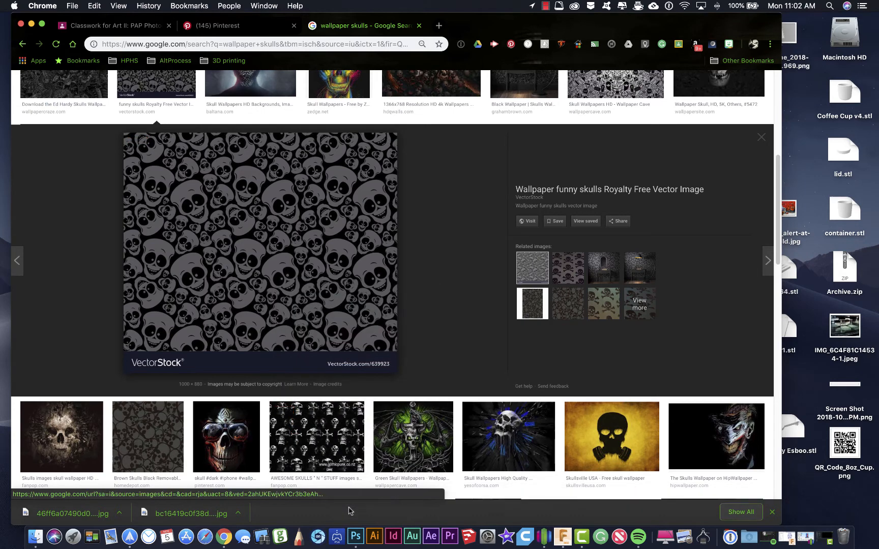
pyautogui.click(355, 536)
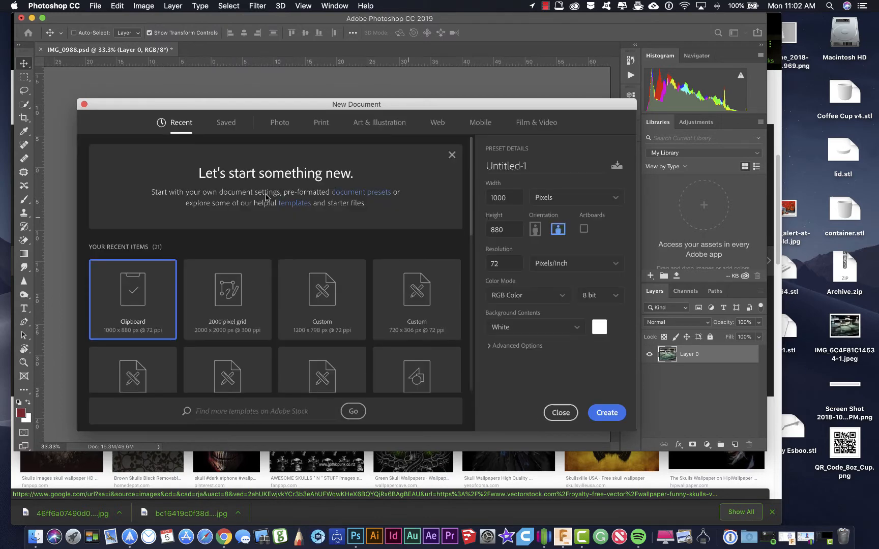
pyautogui.moveTo(418, 367)
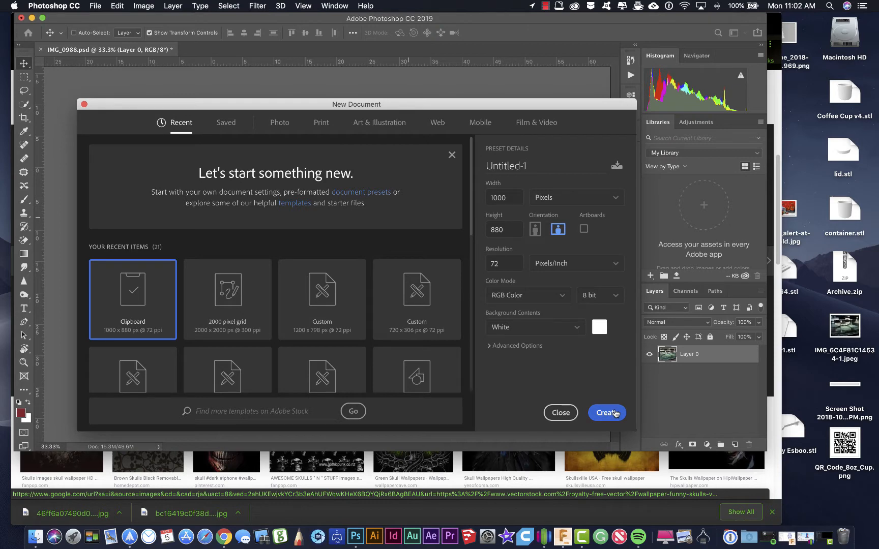
# Step: Create a new 1000×880 px document from the Clipboard preset for the copied image
pyautogui.click(606, 413)
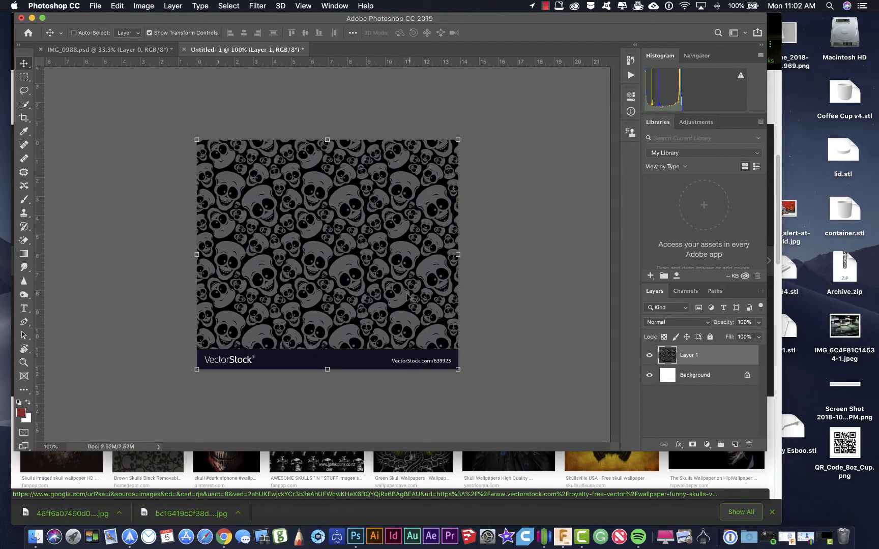
# Step: Marquee-select a rectangular block of skulls in the middle of the pasted wallpaper
pyautogui.click(23, 91)
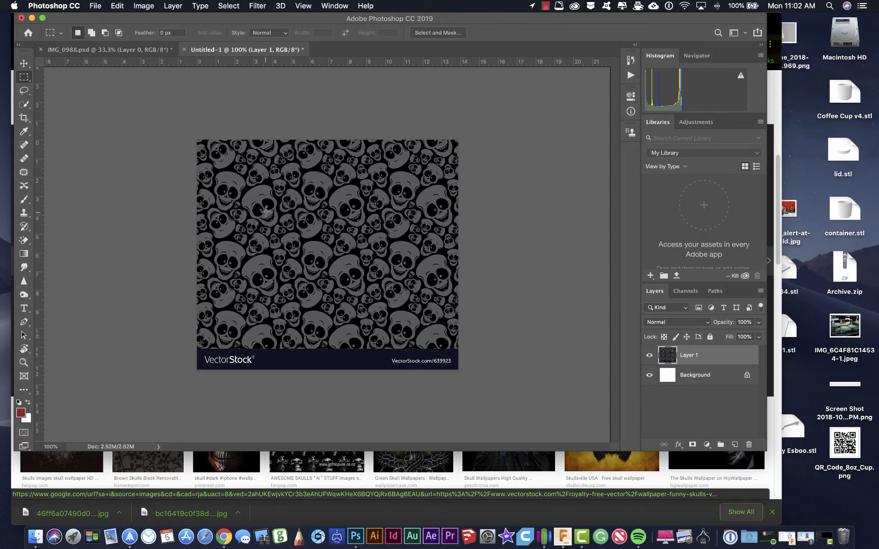
pyautogui.moveTo(350, 281)
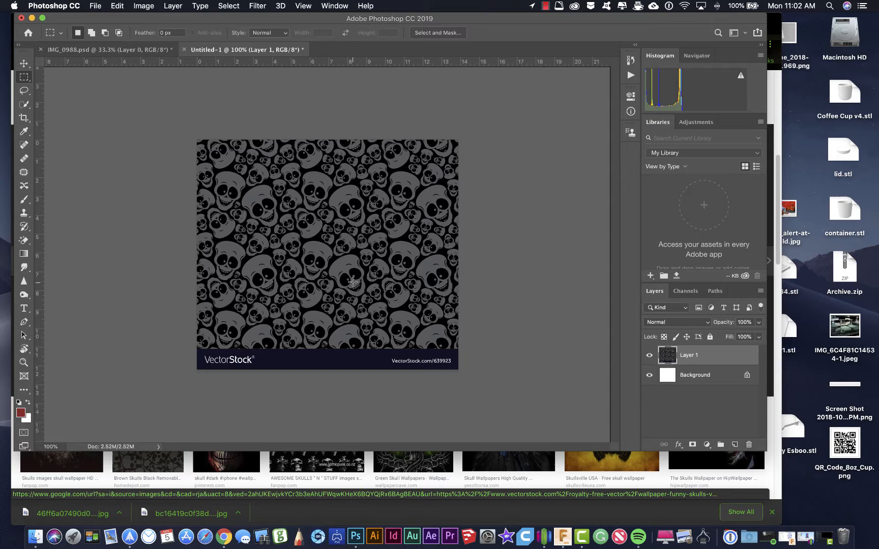
pyautogui.moveTo(263, 212)
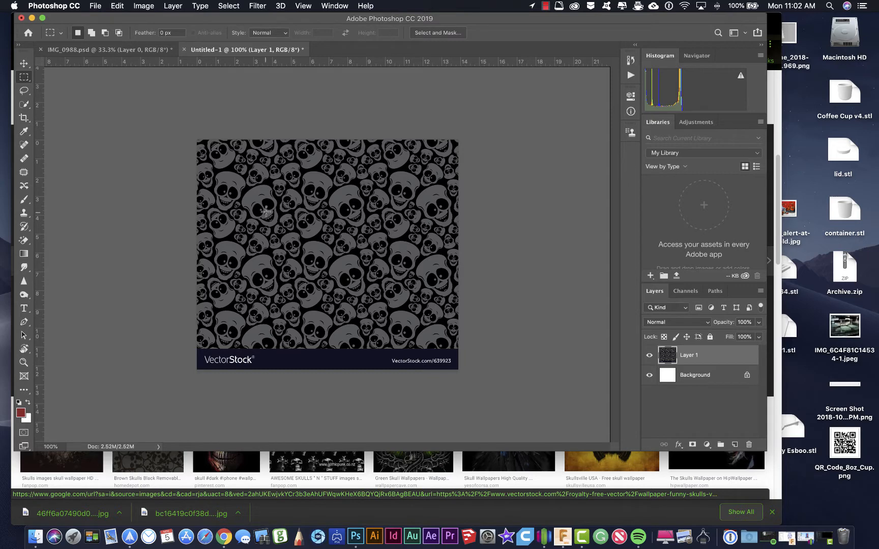
pyautogui.moveTo(264, 215); pyautogui.dragTo(319, 247)
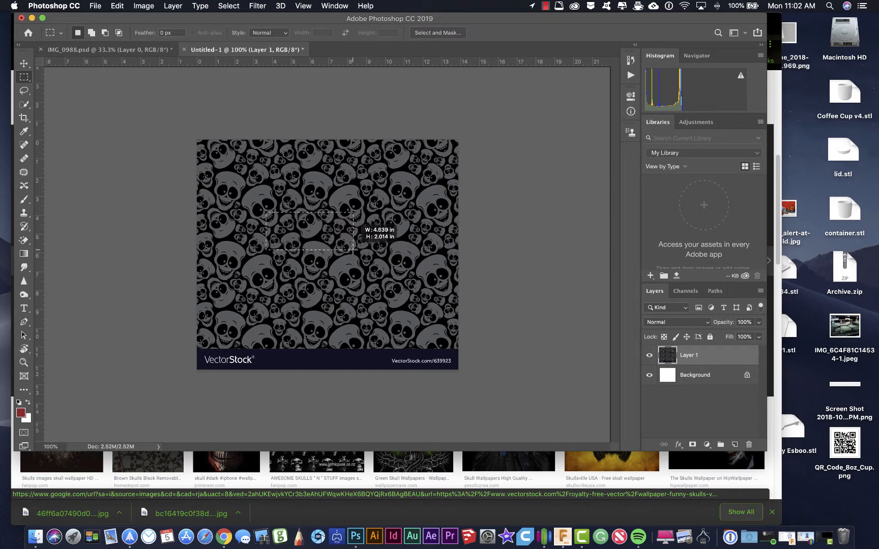
pyautogui.moveTo(353, 250); pyautogui.dragTo(352, 288)
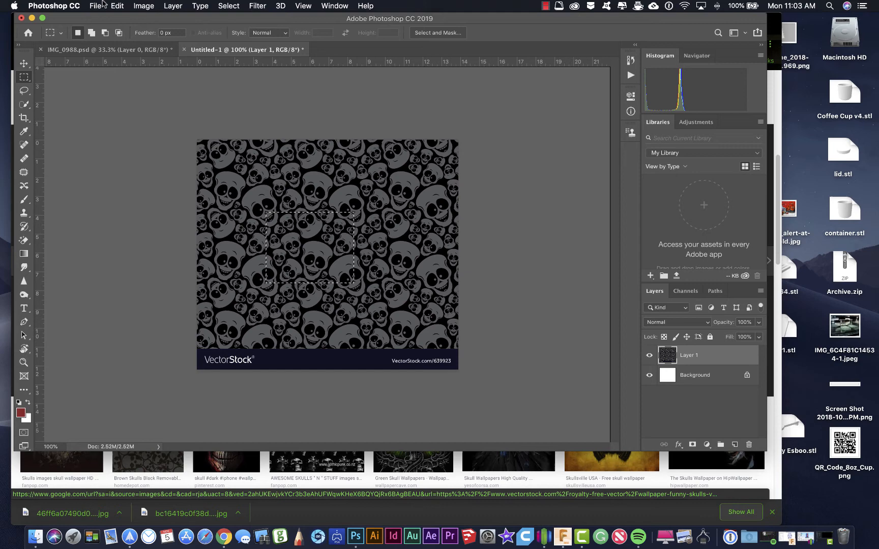
# Step: Define the selected skull block as a new pattern named 'skul'
pyautogui.click(117, 7)
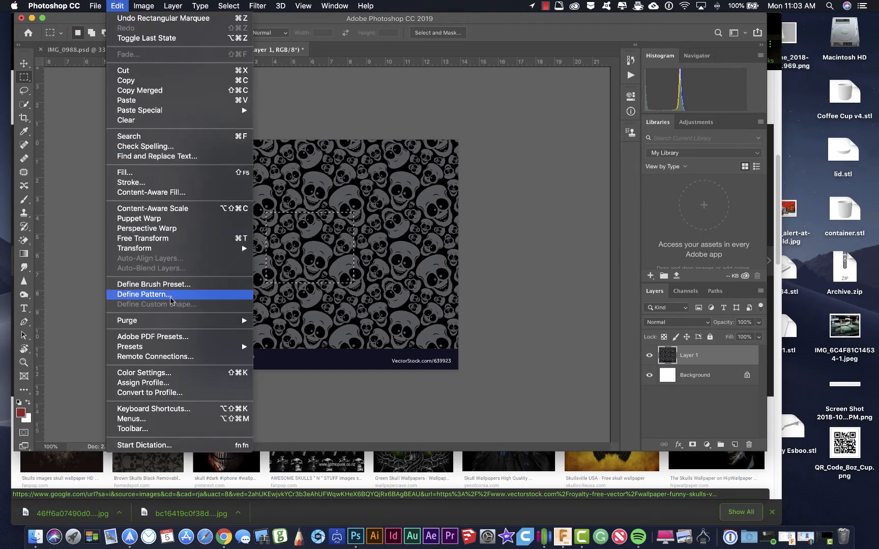
pyautogui.click(143, 294)
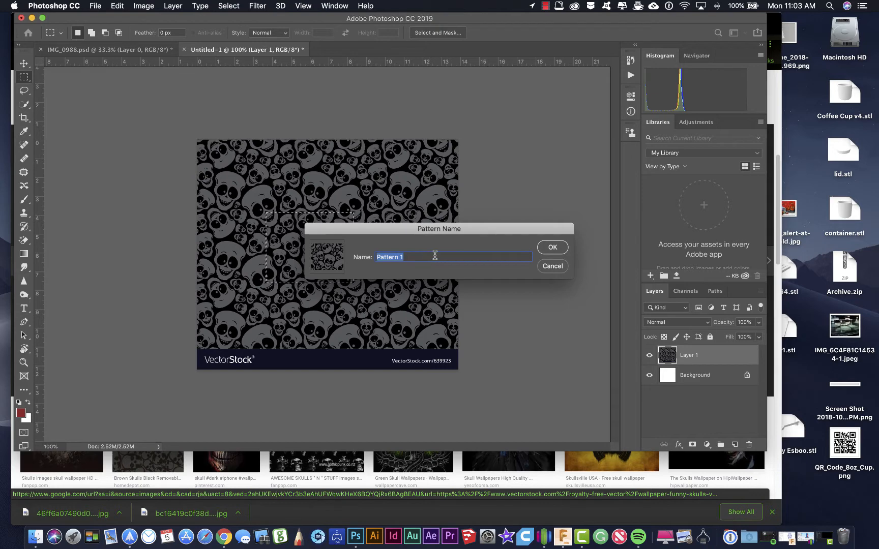
pyautogui.write('skul')
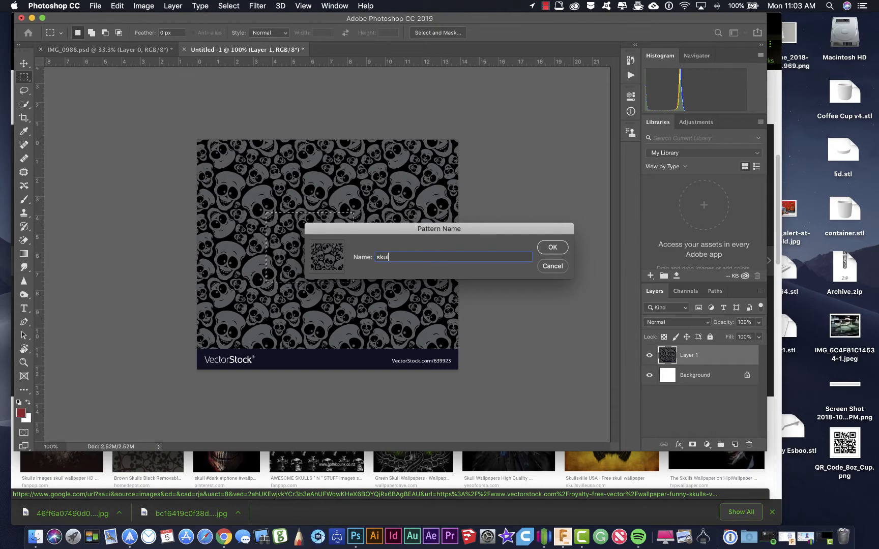
pyautogui.click(551, 247)
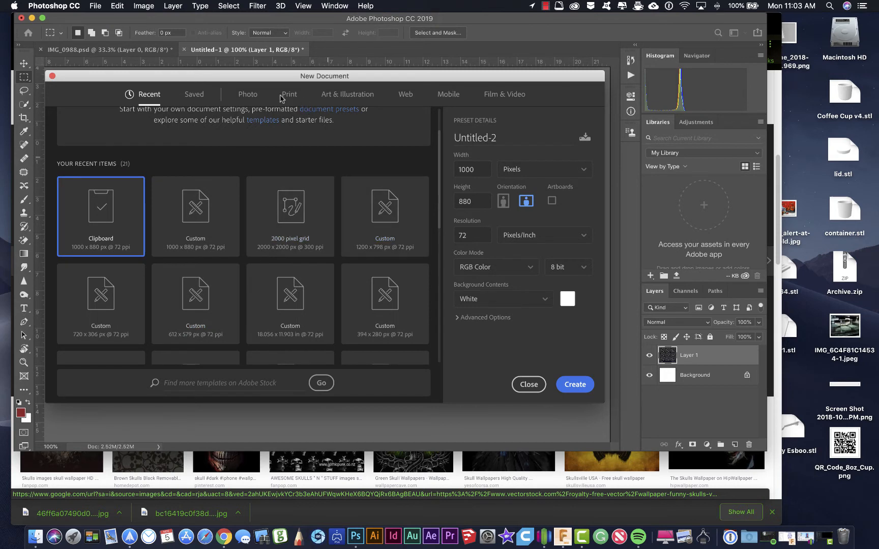
# Step: Create a blank Letter document (8.5 × 11 in, 300 ppi) from the Print presets
pyautogui.click(289, 94)
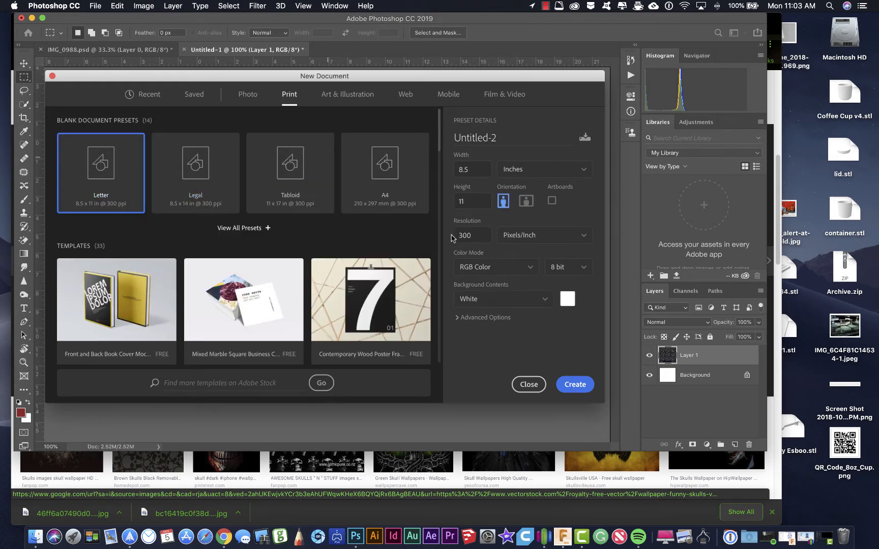
pyautogui.click(528, 384)
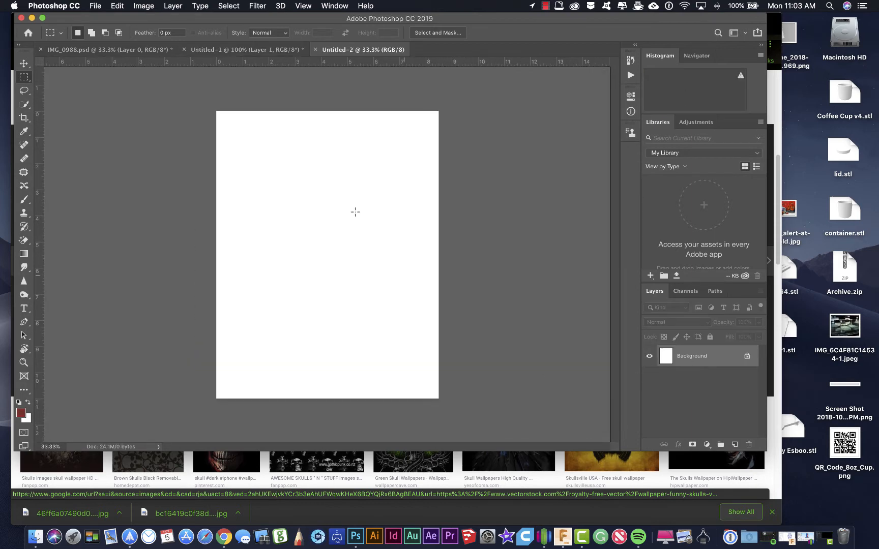
# Step: Fill the letter-size page with the newly defined skull custom pattern
pyautogui.click(117, 6)
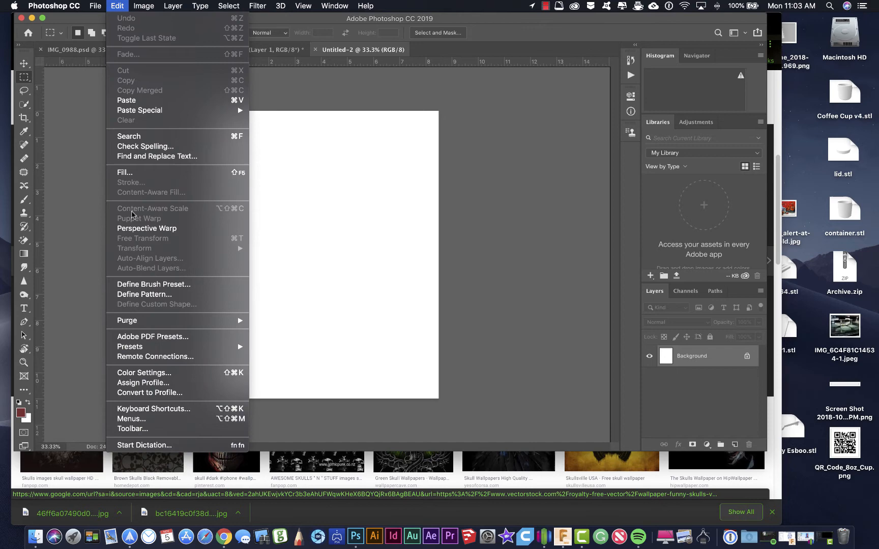
pyautogui.click(124, 172)
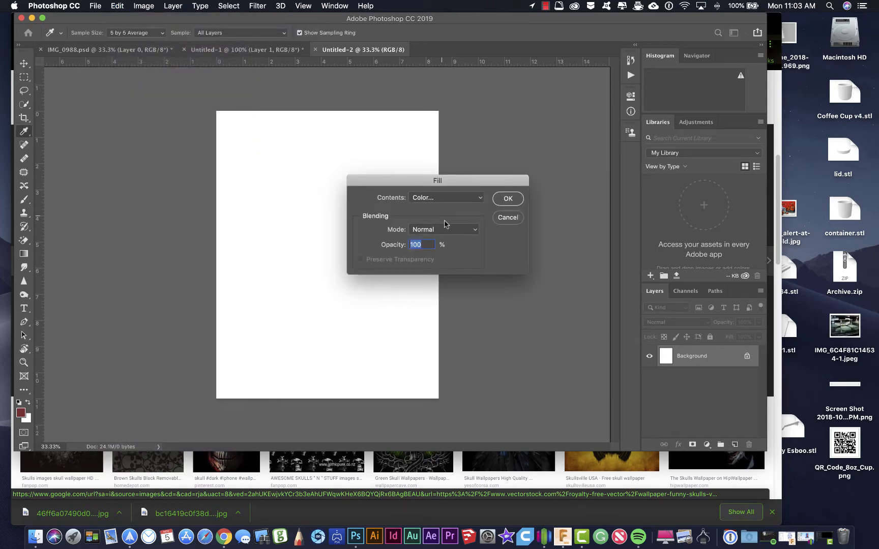
pyautogui.click(446, 198)
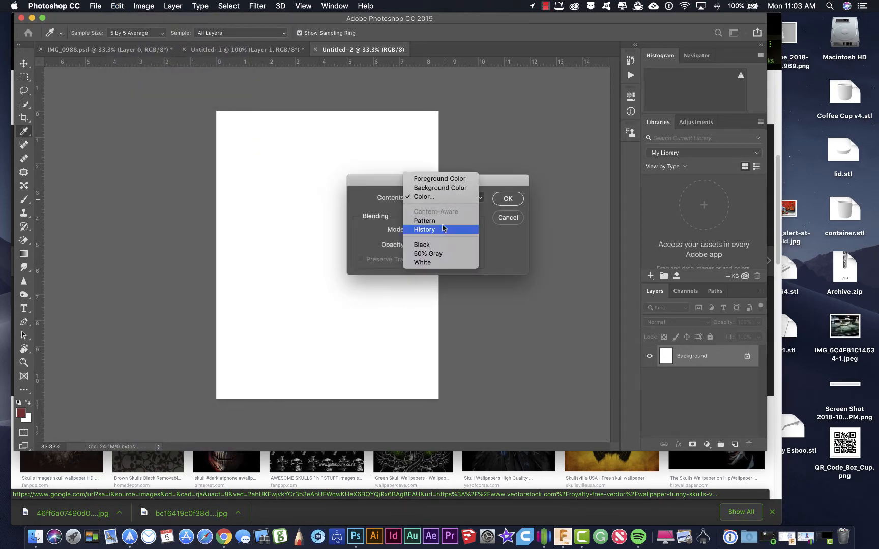
pyautogui.click(424, 221)
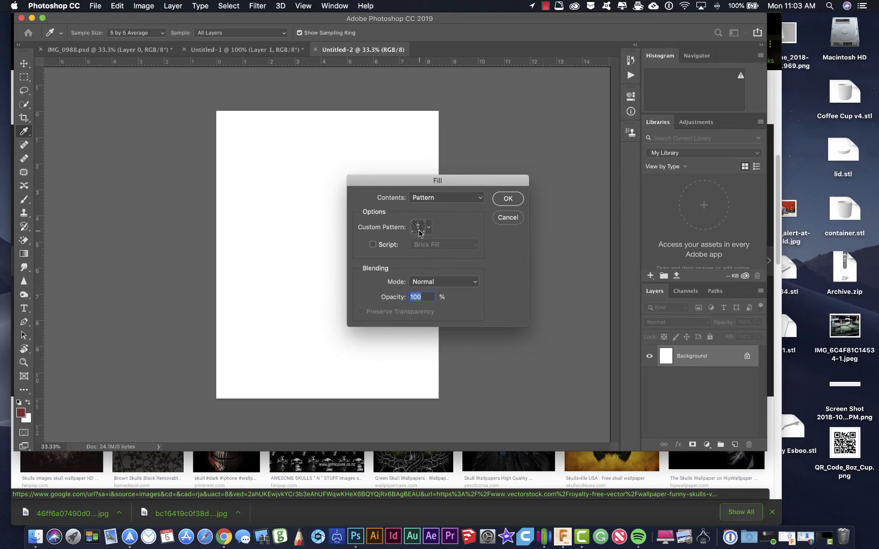
pyautogui.click(420, 226)
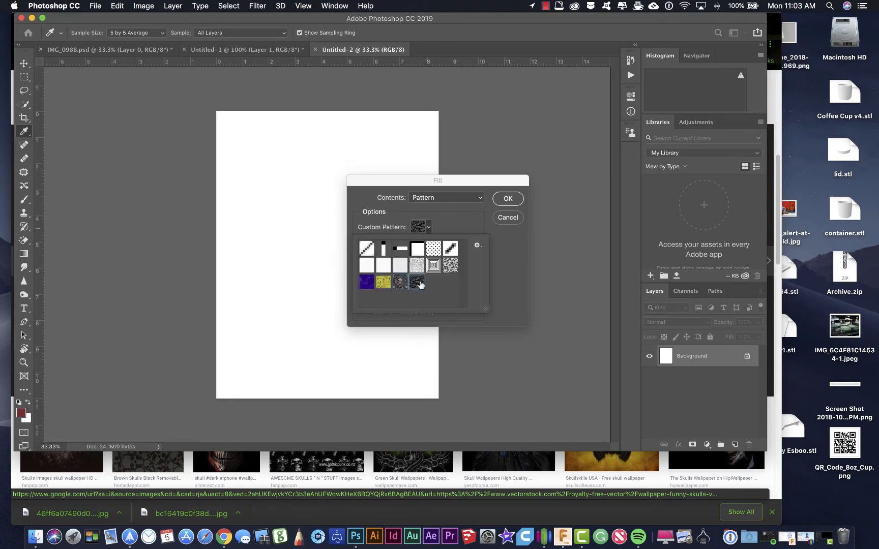
pyautogui.click(507, 198)
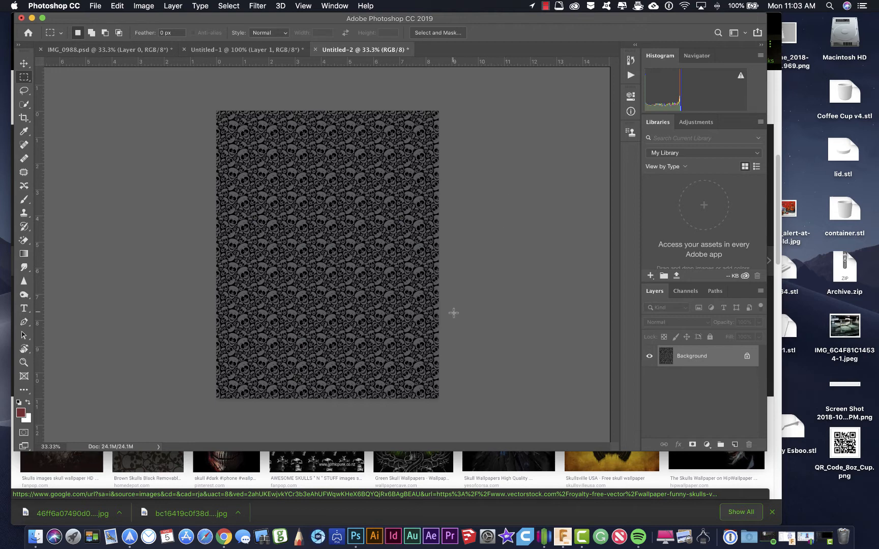
pyautogui.moveTo(462, 339)
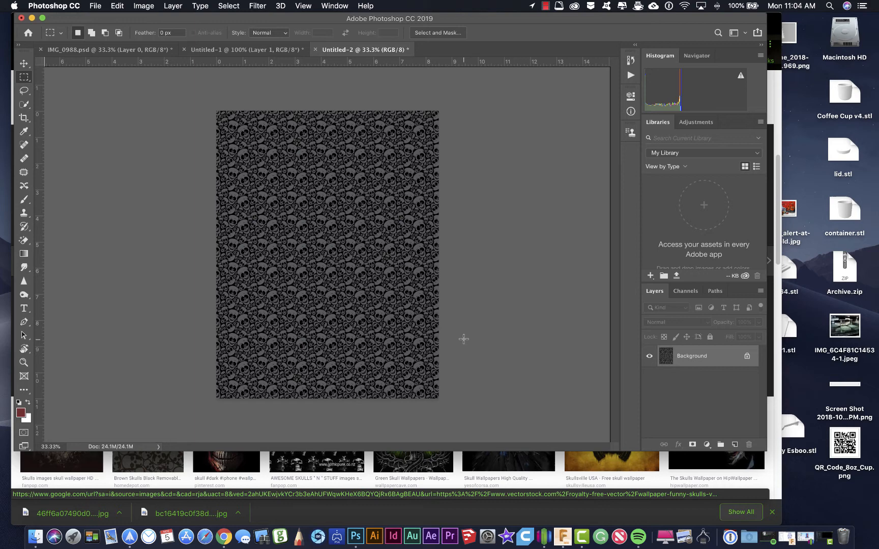
pyautogui.moveTo(429, 473)
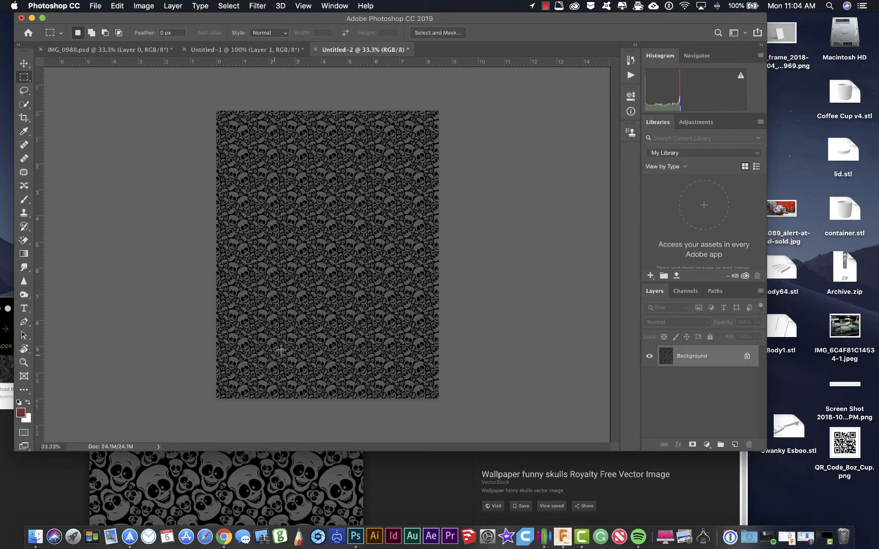
# Step: Switch from the Clone Stamp to the Pattern Stamp Tool for painting the saved pattern
pyautogui.click(23, 212)
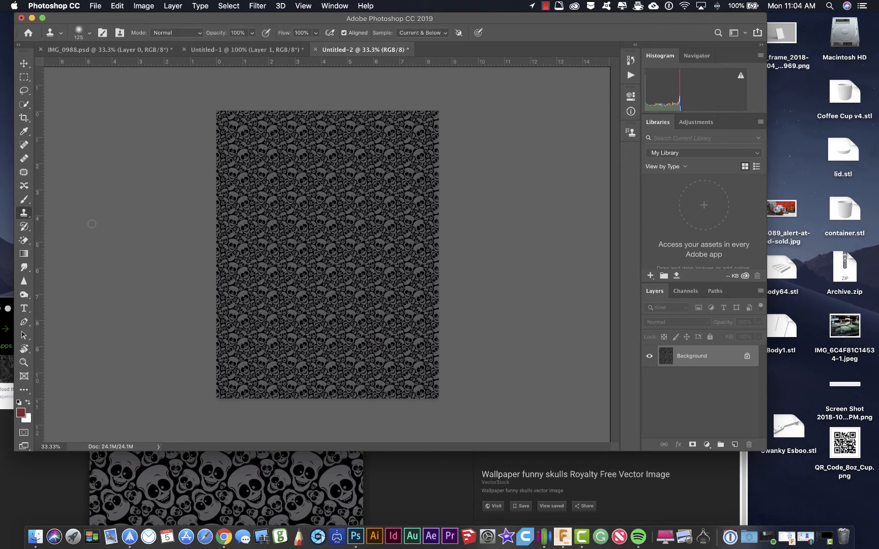
pyautogui.click(24, 212)
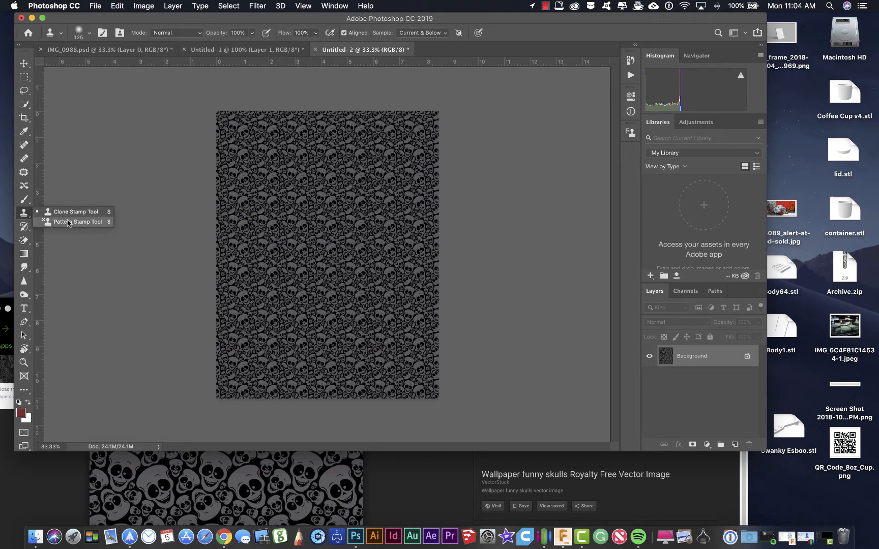
pyautogui.click(76, 222)
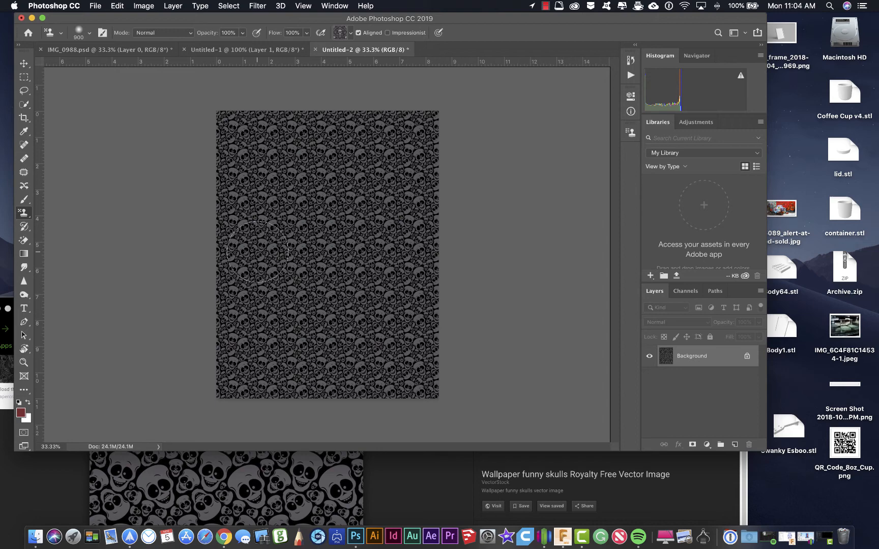